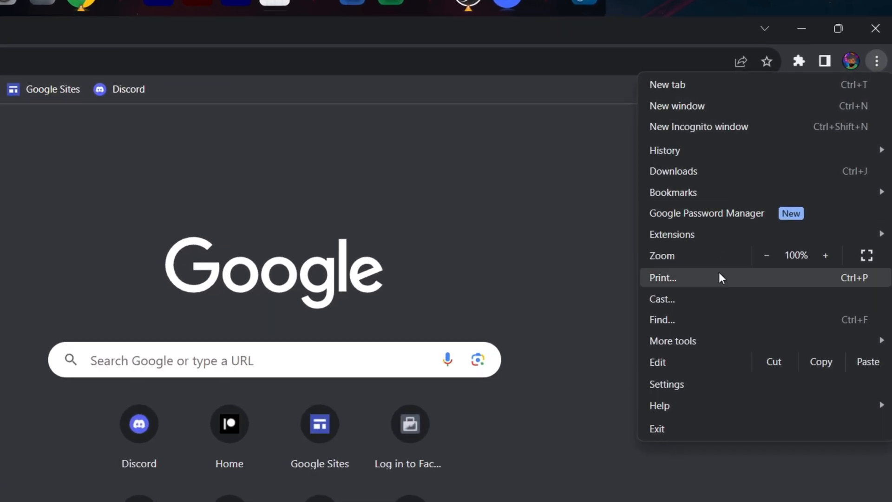
Check for a Chrome update in Settings > About Chrome, then head to chrome://flags
{"action": "left_click", "coordinate": [666, 383]}
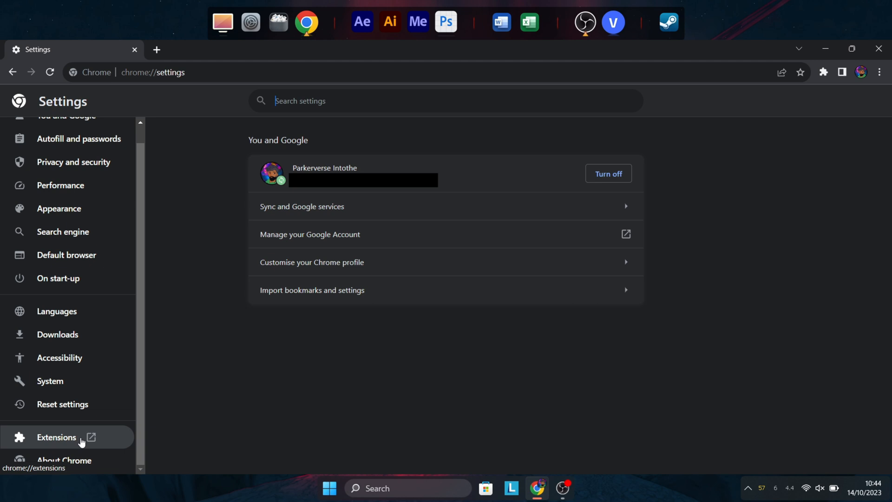
{"action": "left_click", "coordinate": [64, 460]}
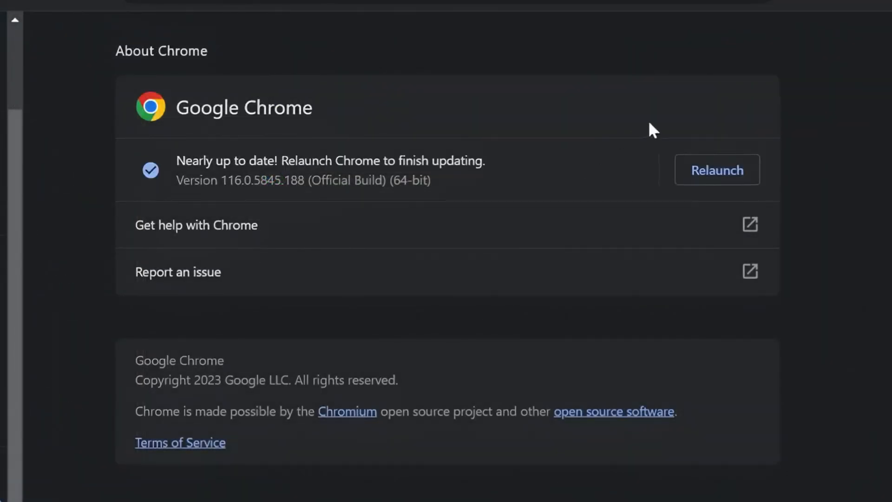
{"action": "type", "text": "chrome://flags"}
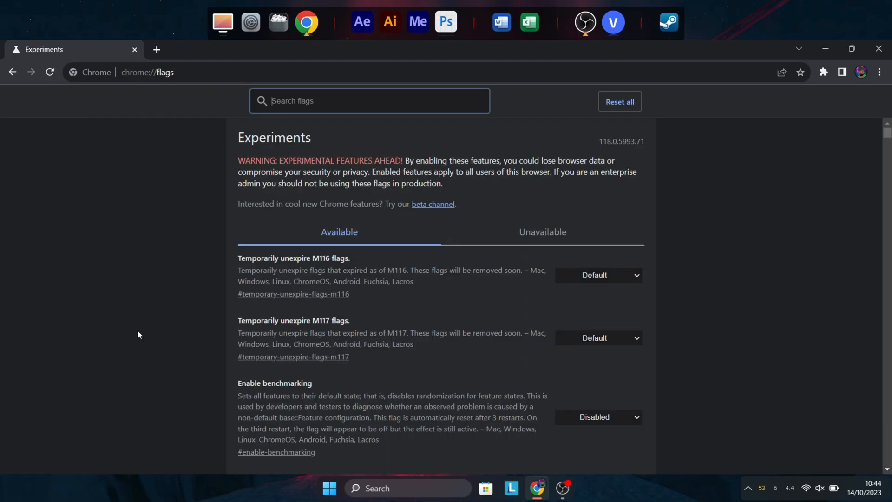
Search flags for 'refresh' and set Chrome Refresh 2023 and Chrome WebUI Refresh 2023 to Enabled
{"action": "scroll", "scroll_direction": "down", "scroll_amount": 3}
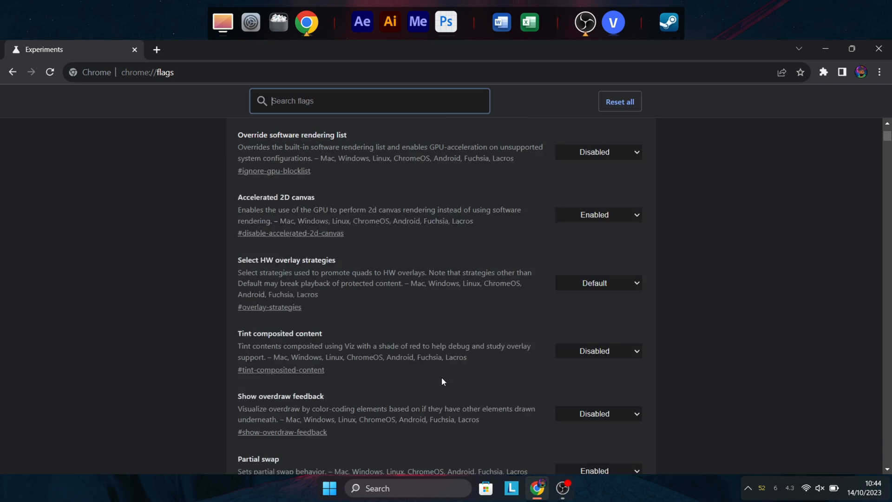
{"action": "scroll", "scroll_direction": "up", "scroll_amount": 3}
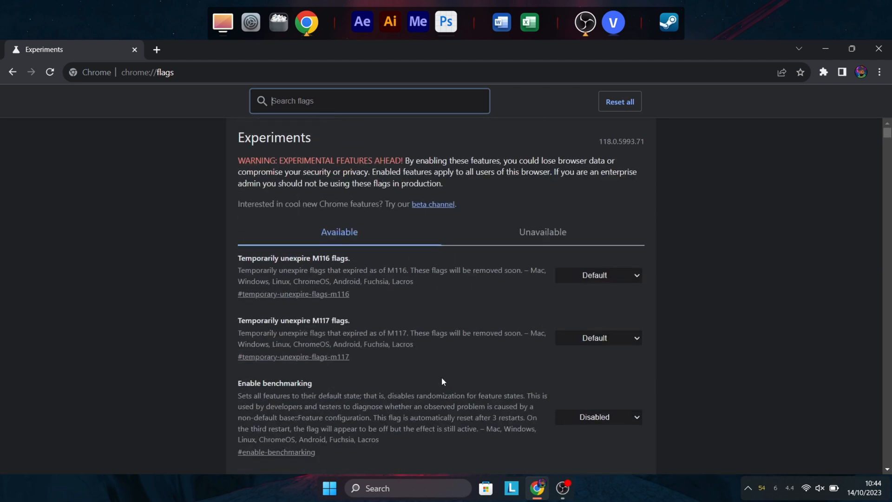
{"action": "left_click", "coordinate": [346, 106]}
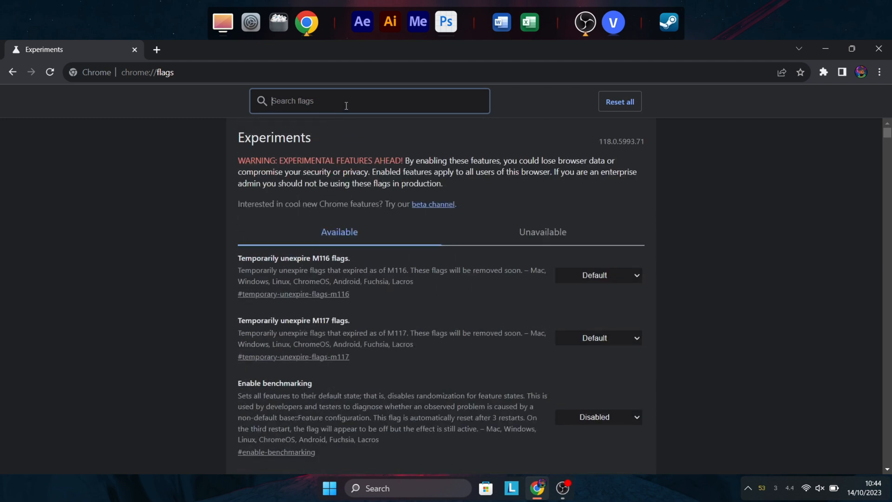
{"action": "type", "text": "refresh"}
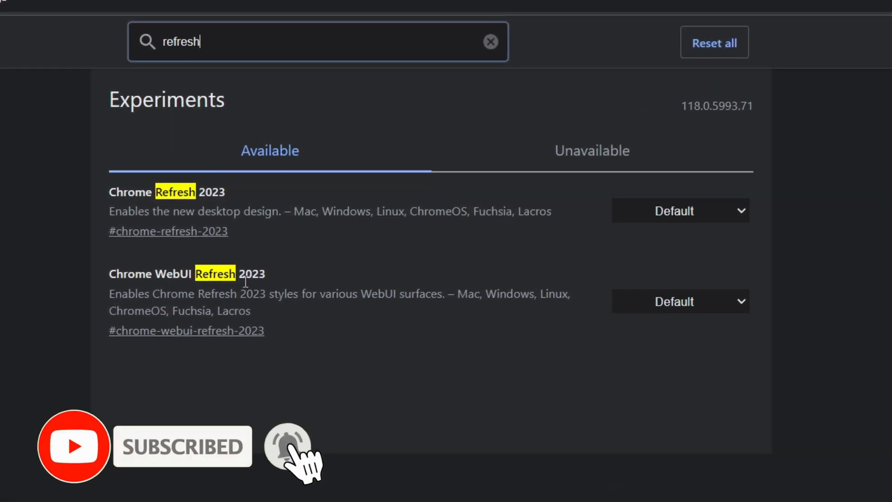
{"action": "left_click", "coordinate": [679, 211]}
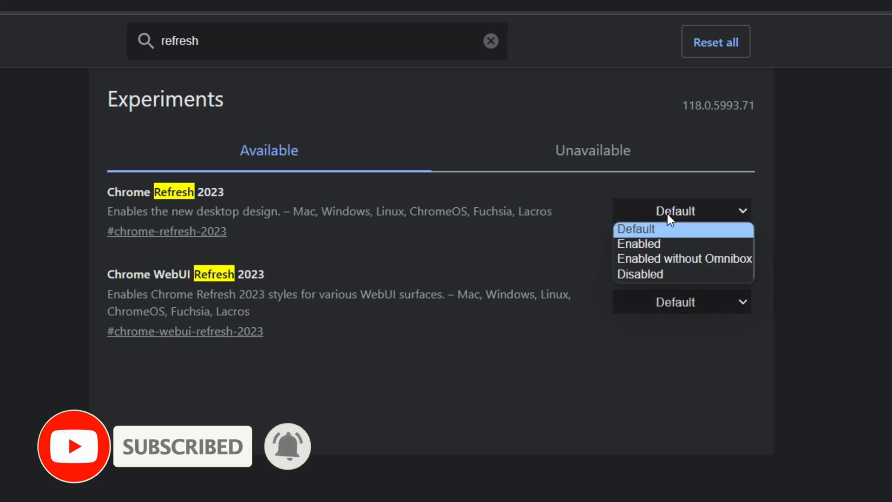
{"action": "left_click", "coordinate": [637, 243]}
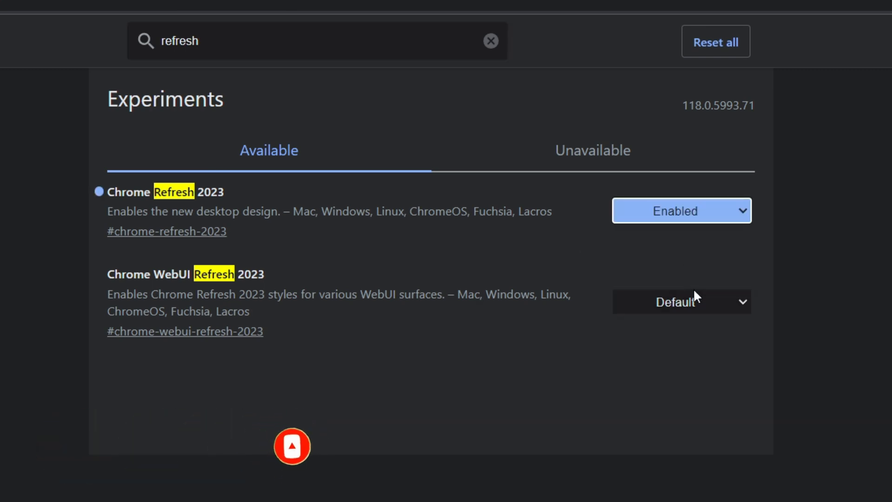
{"action": "left_click", "coordinate": [679, 301]}
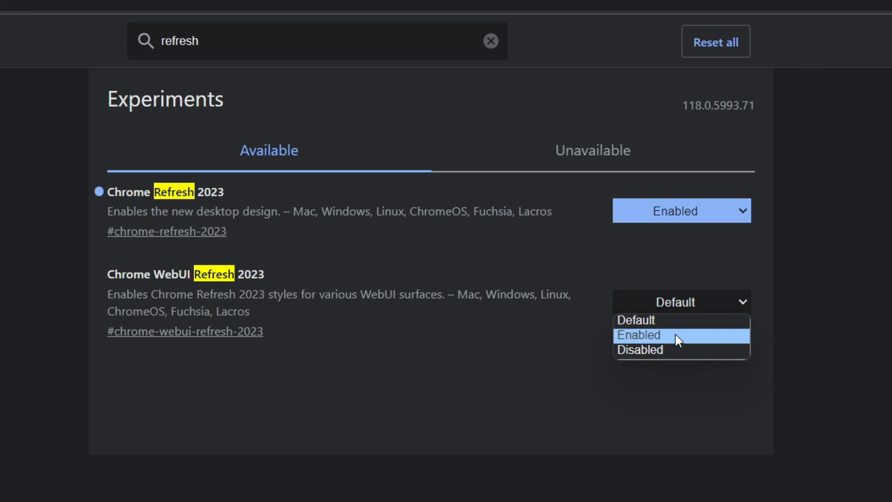
{"action": "left_click", "coordinate": [638, 334]}
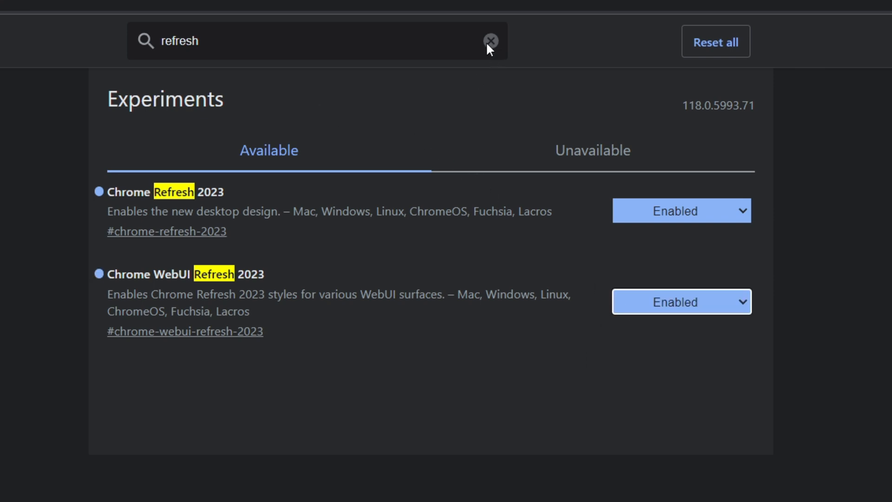
{"action": "double_click", "coordinate": [182, 41]}
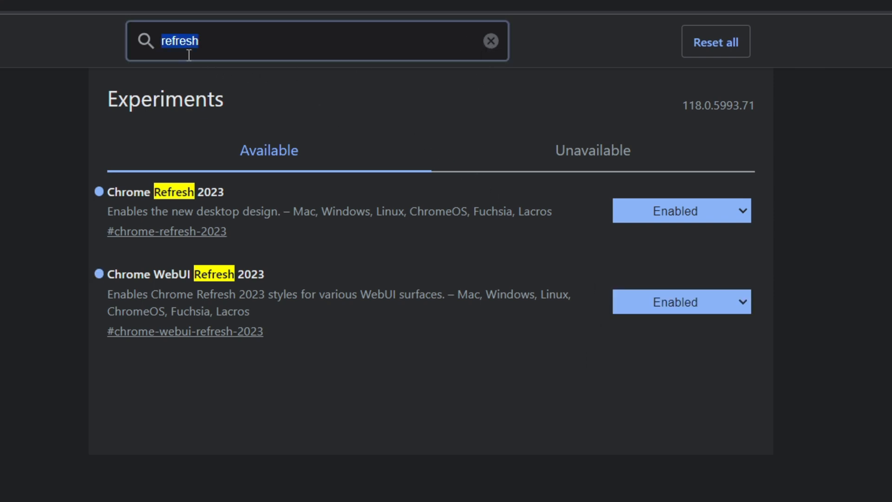
Search 'side panel', enable Customize Chrome Side Panel, and relaunch Chrome to apply the experiments
{"action": "type", "text": "side panel"}
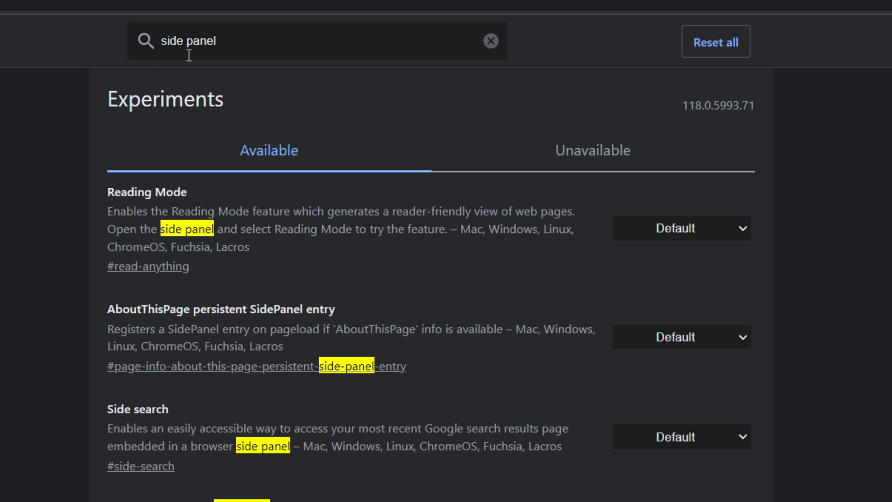
{"action": "left_click", "coordinate": [680, 344]}
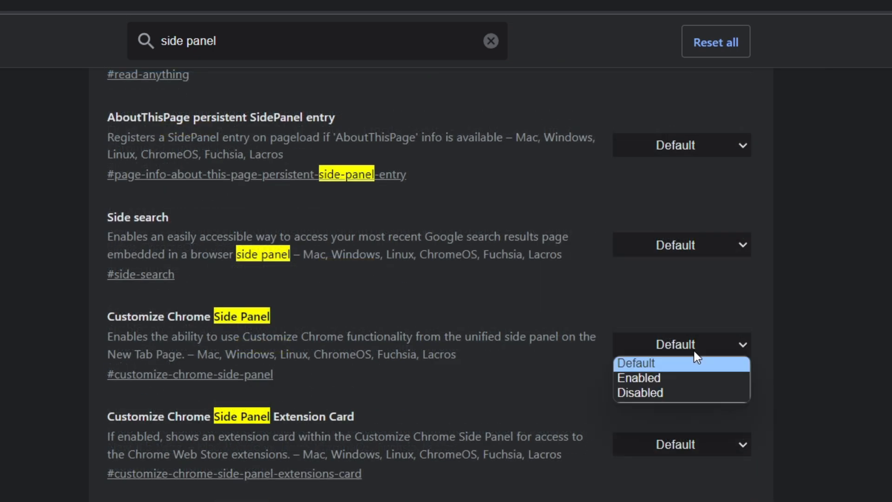
{"action": "left_click", "coordinate": [638, 378]}
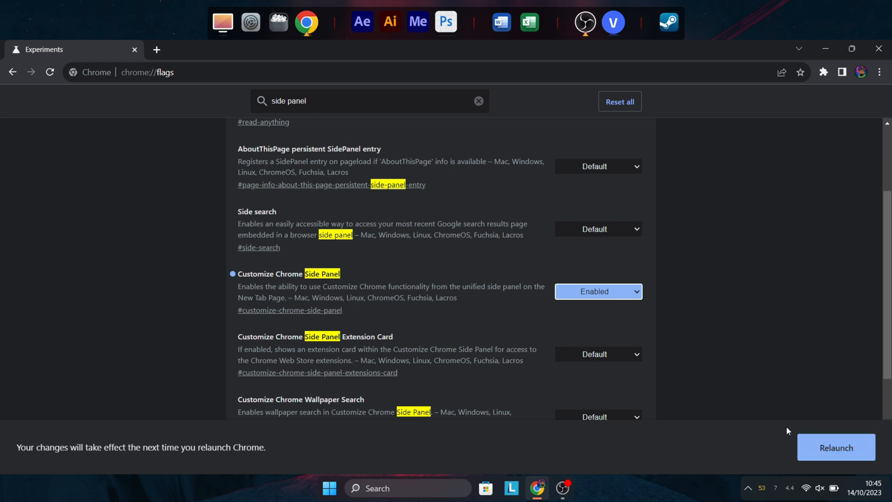
{"action": "mouse_move", "coordinate": [818, 456]}
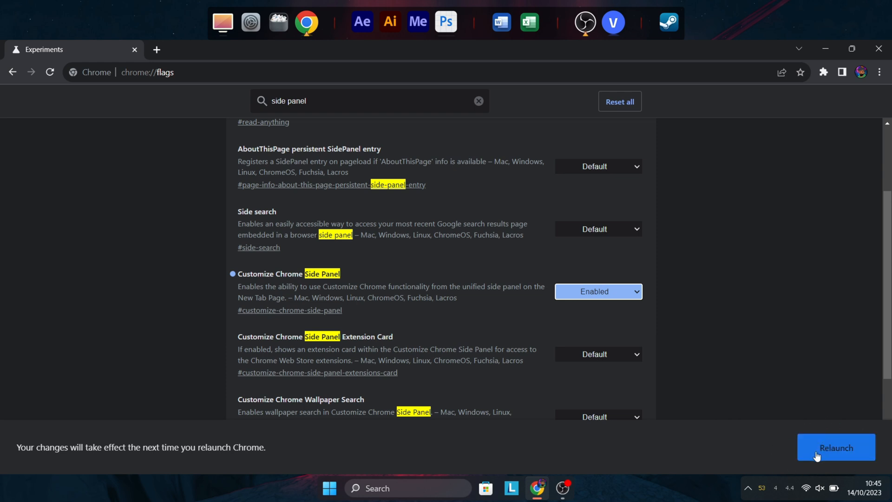
{"action": "left_click", "coordinate": [835, 447]}
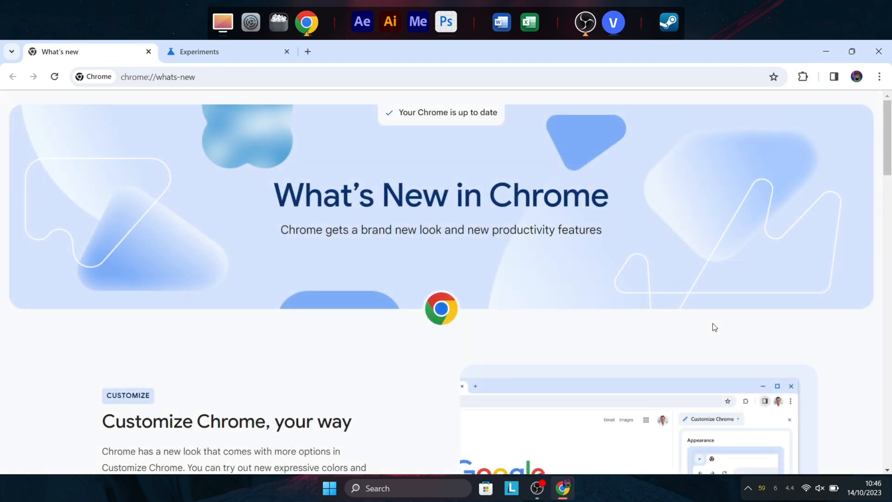
{"action": "scroll", "scroll_direction": "down", "scroll_amount": 3}
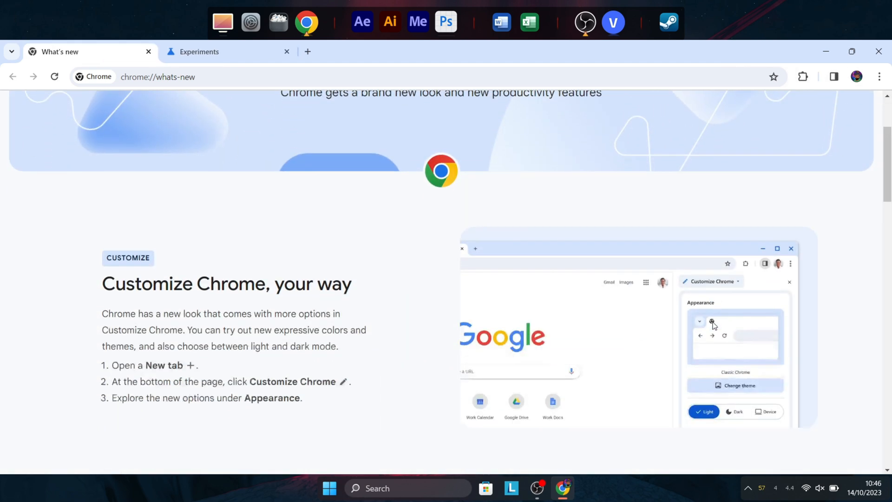
{"action": "scroll", "scroll_direction": "down", "scroll_amount": 3}
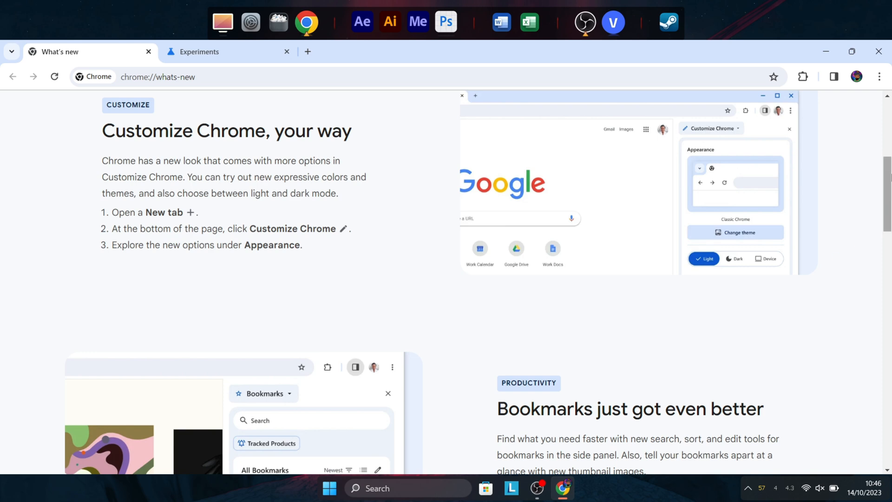
{"action": "scroll", "scroll_direction": "down", "scroll_amount": 3}
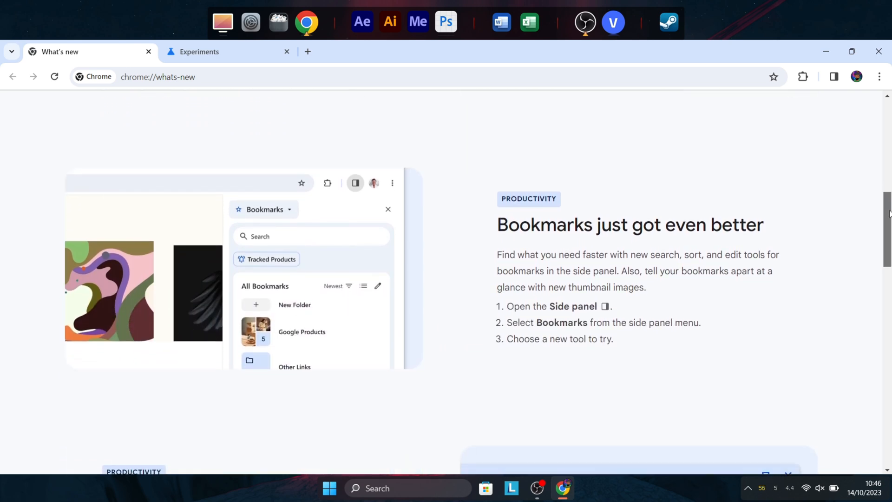